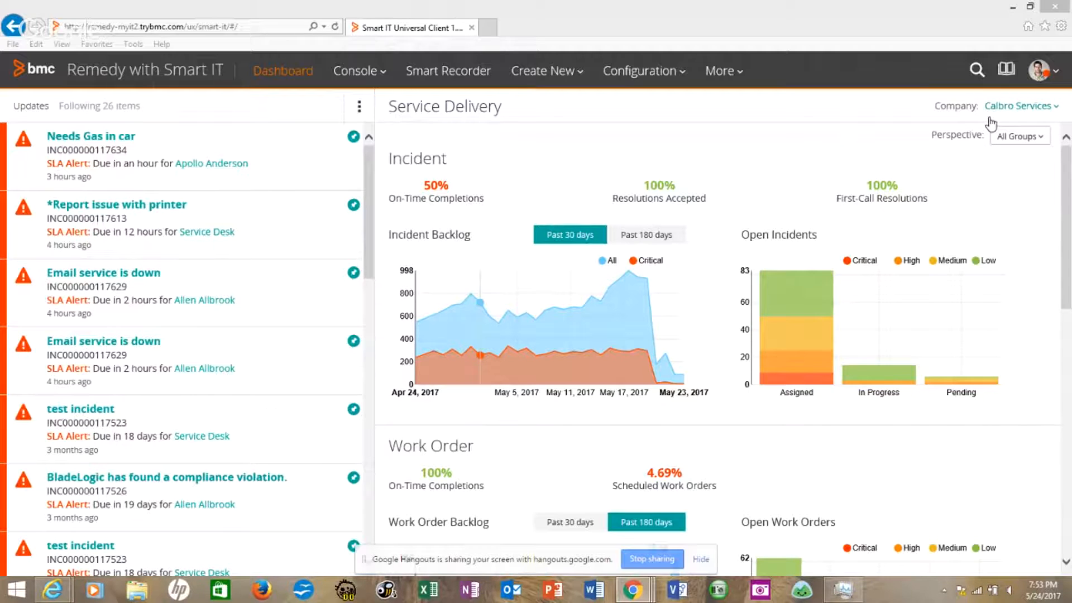
{"action": "mouse_move", "coordinate": [577, 94]}
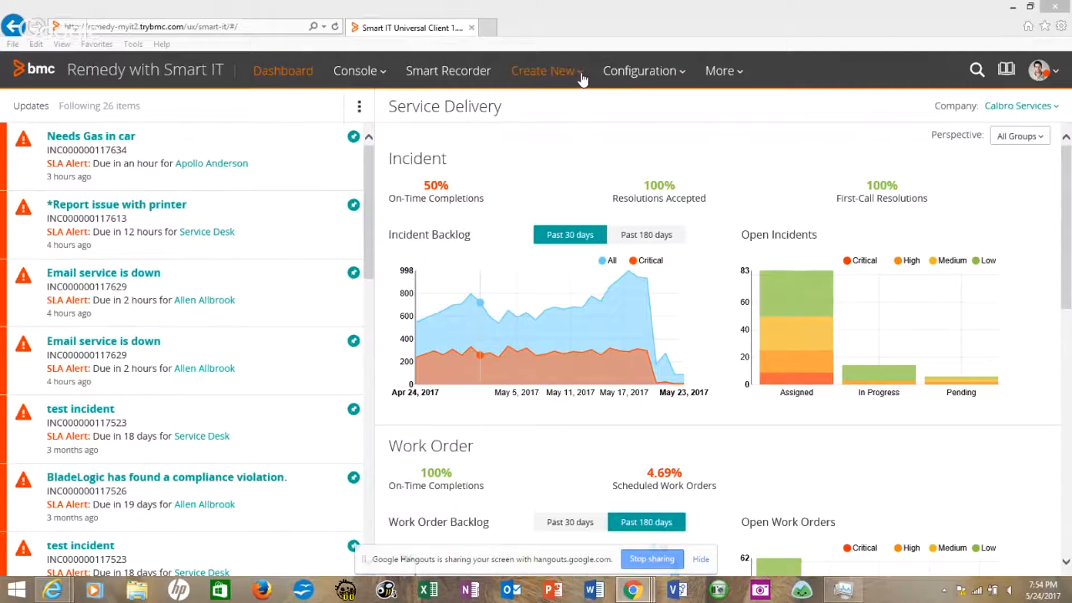
Show the Create New list of record types over the Service Delivery dashboard
{"action": "left_click", "coordinate": [545, 71]}
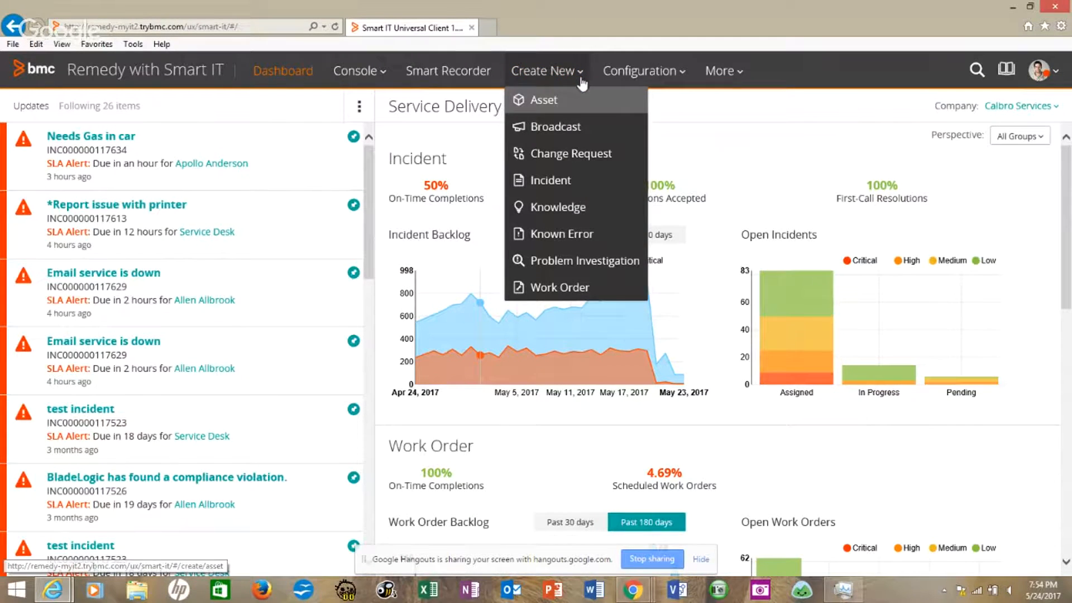
{"action": "mouse_move", "coordinate": [571, 153]}
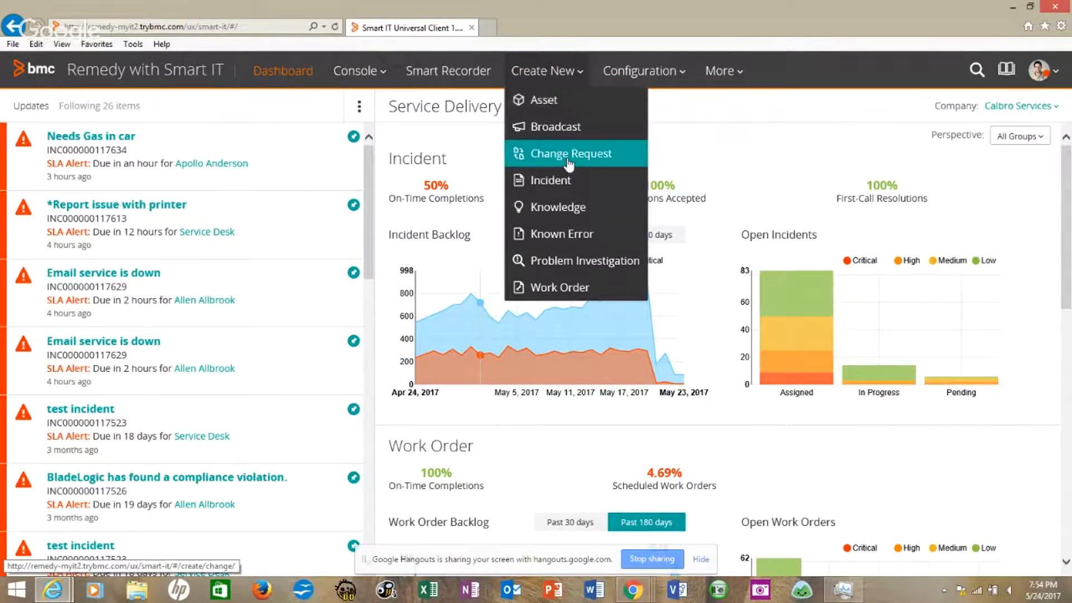
Start a new change request, search templates with % and select Operator Initiated Change for preview
{"action": "left_click", "coordinate": [565, 153]}
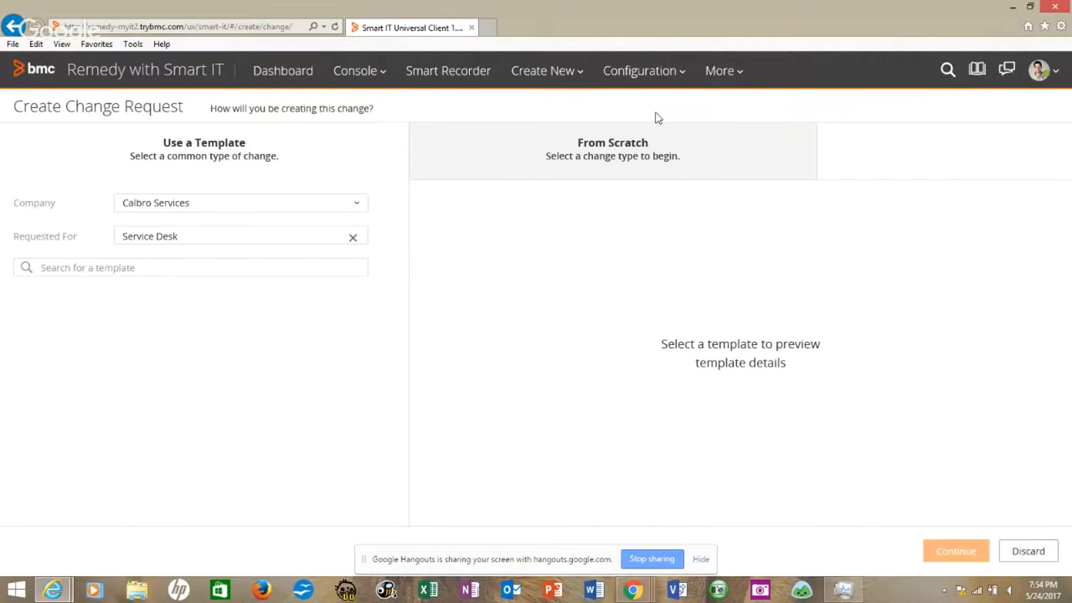
{"action": "left_click", "coordinate": [239, 236]}
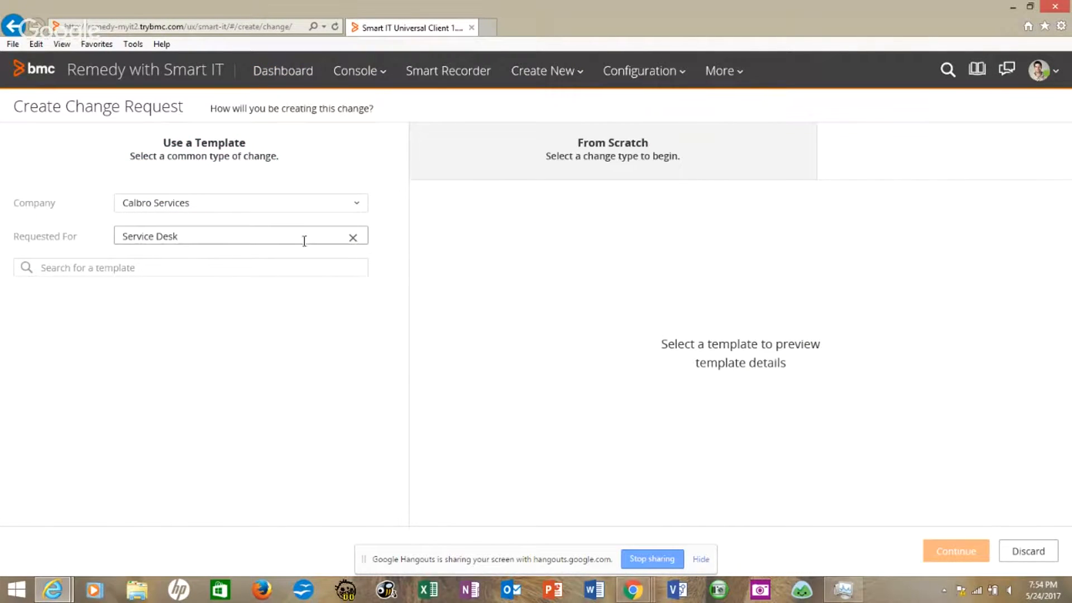
{"action": "left_click", "coordinate": [190, 266]}
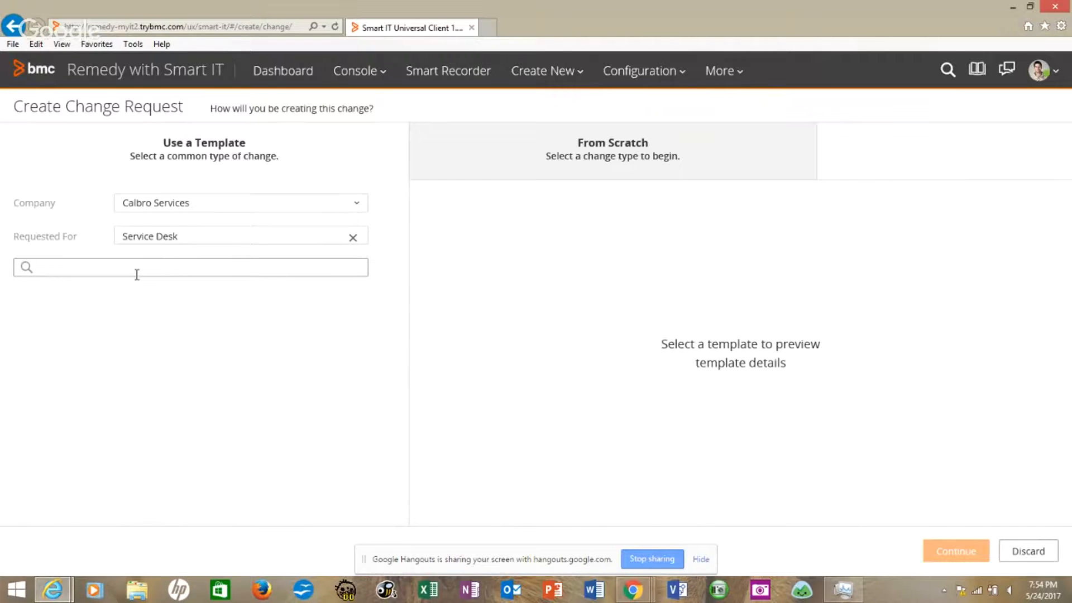
{"action": "type", "text": "%"}
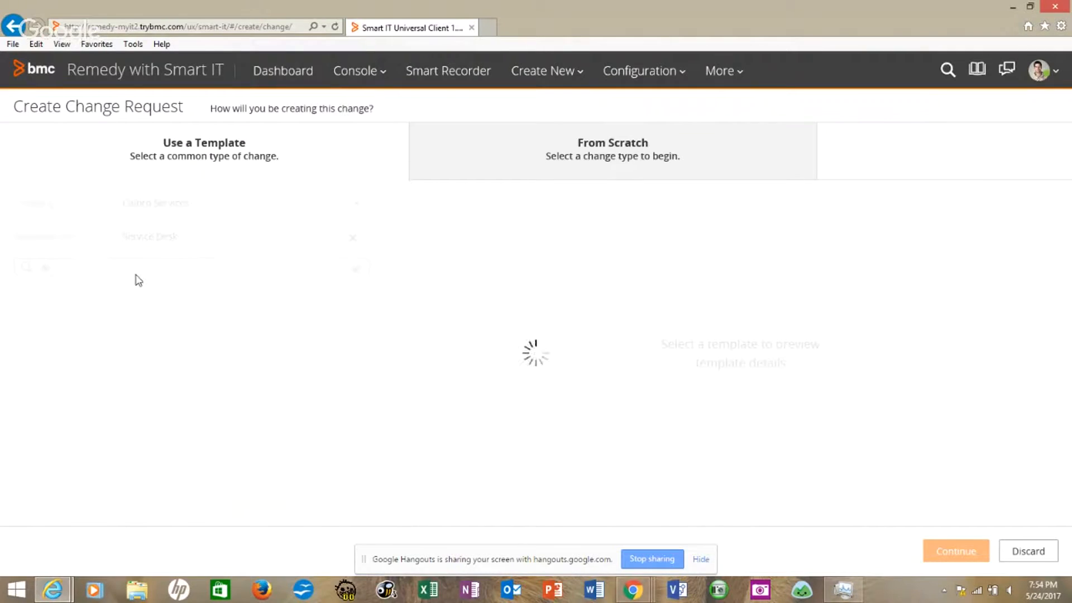
{"action": "type", "text": "%"}
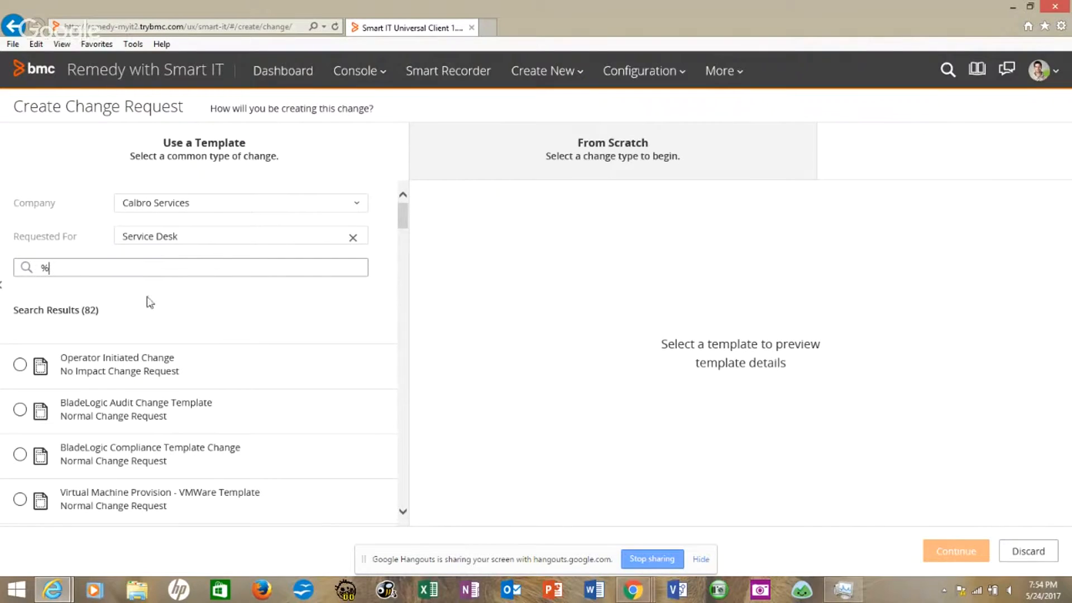
{"action": "left_click", "coordinate": [20, 364]}
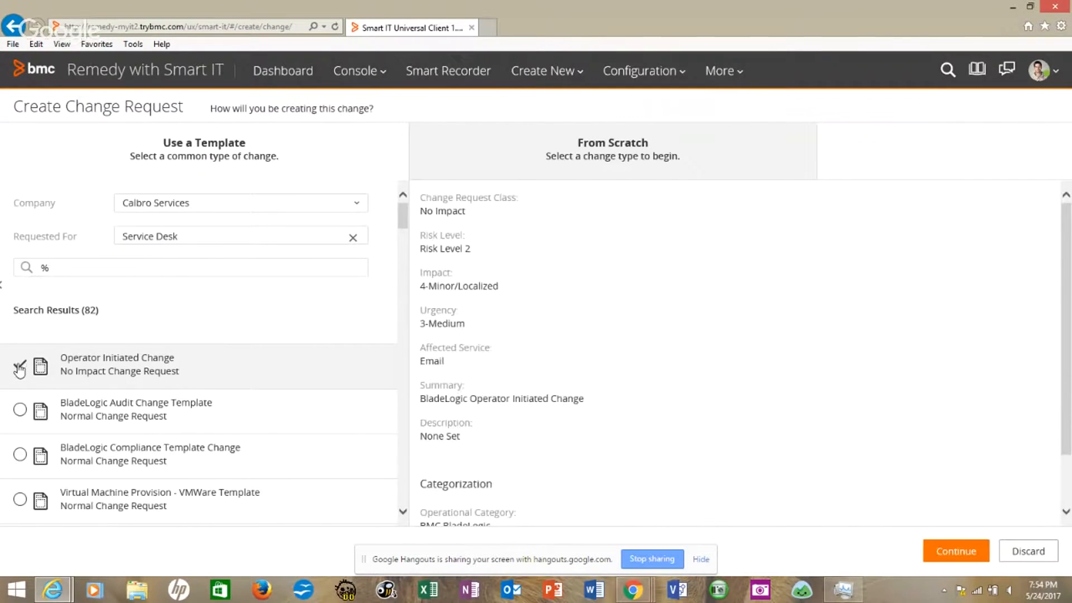
{"action": "left_click", "coordinate": [20, 364]}
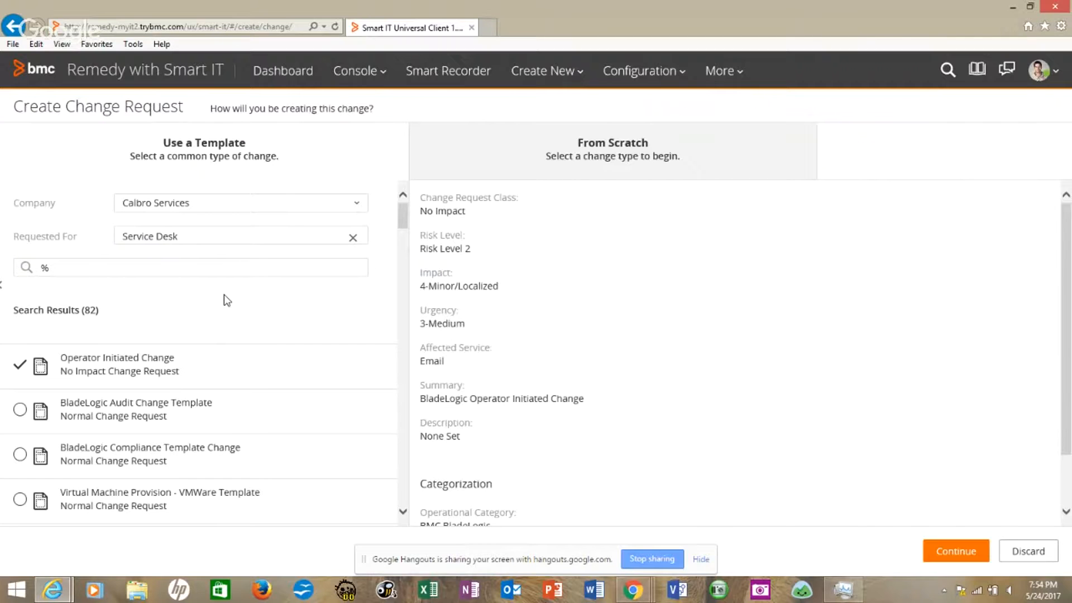
{"action": "mouse_move", "coordinate": [850, 480]}
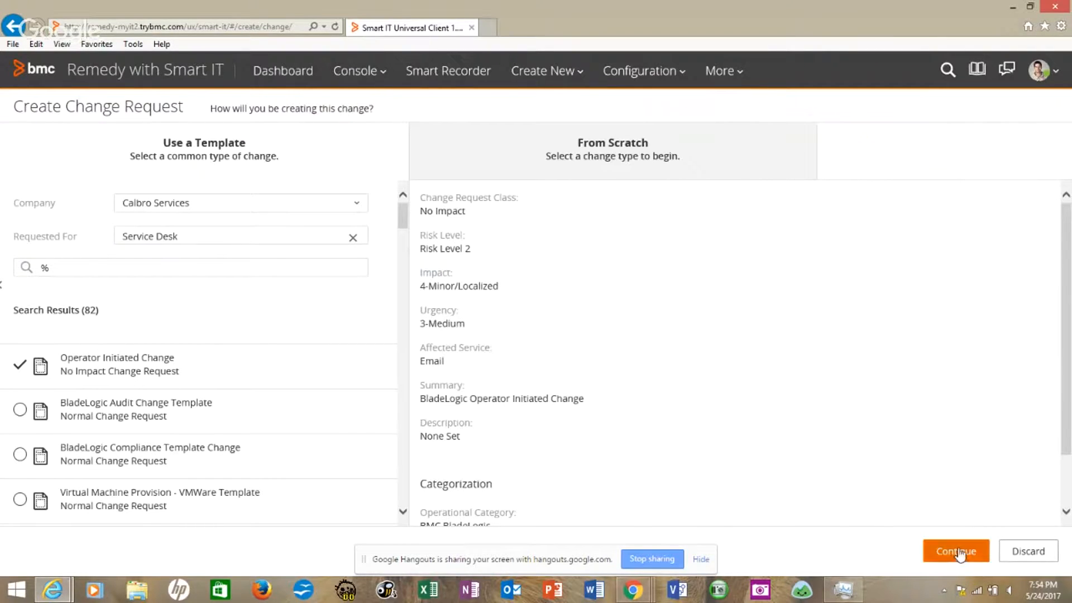
Continue with the template and set urgency to 4-Low, giving priority Low
{"action": "left_click", "coordinate": [956, 550]}
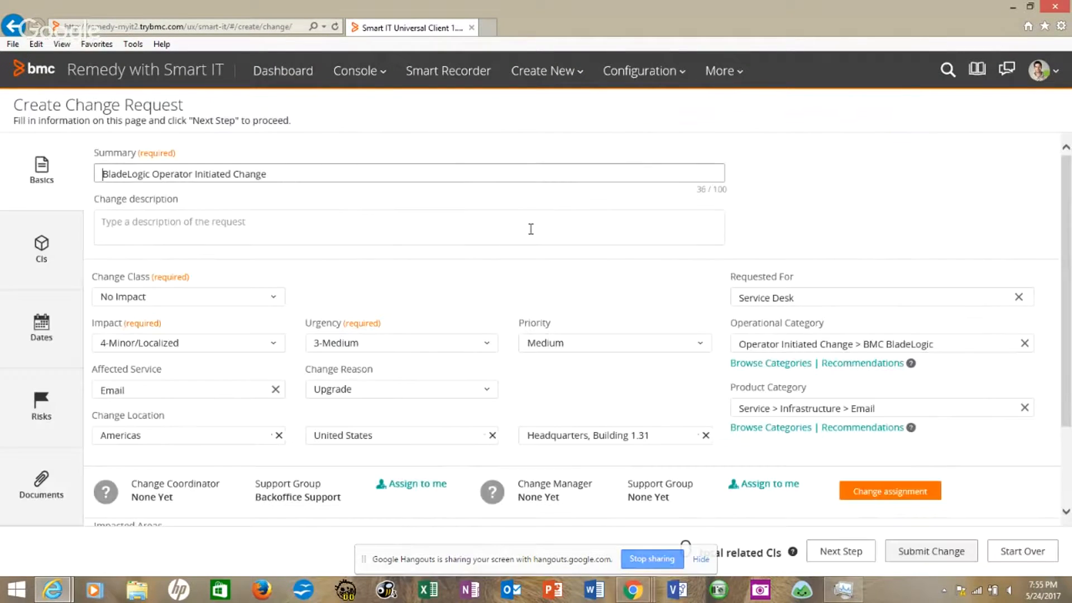
{"action": "left_click", "coordinate": [402, 343]}
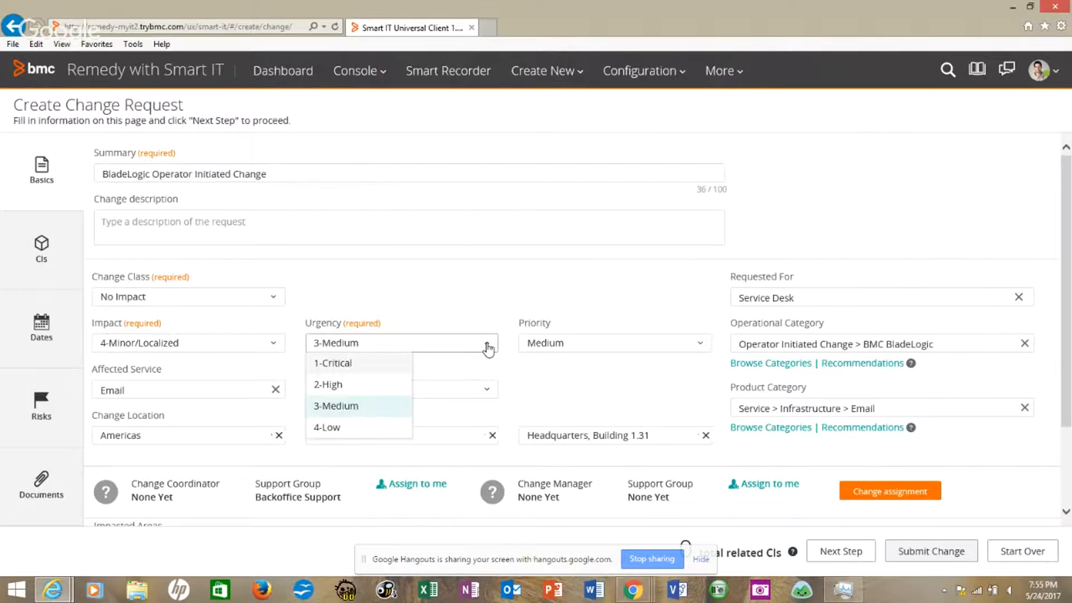
{"action": "left_click", "coordinate": [326, 427]}
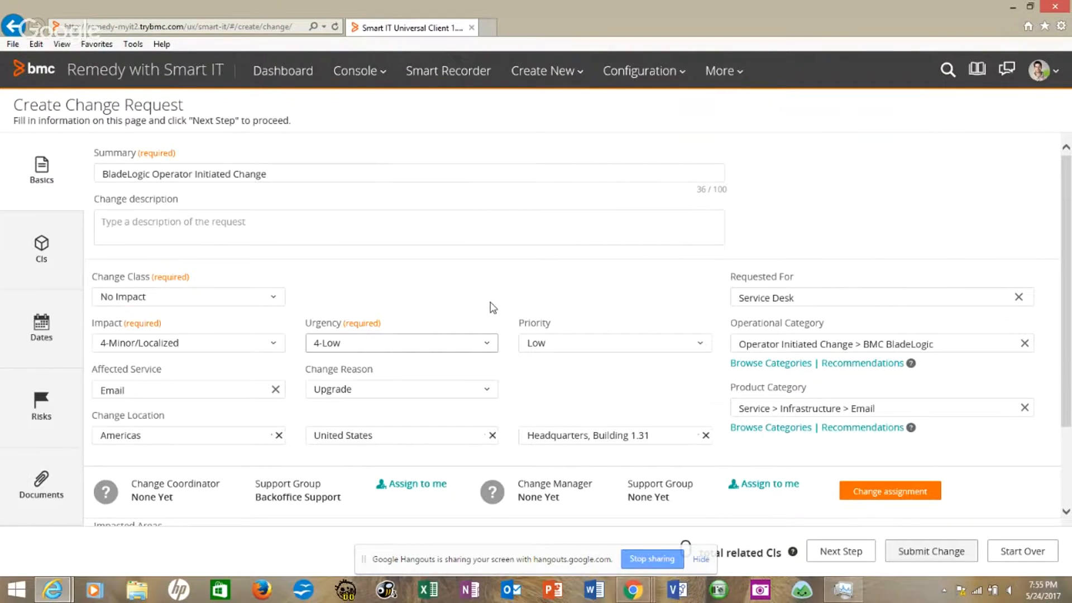
{"action": "scroll", "scroll_direction": "down", "scroll_amount": 3}
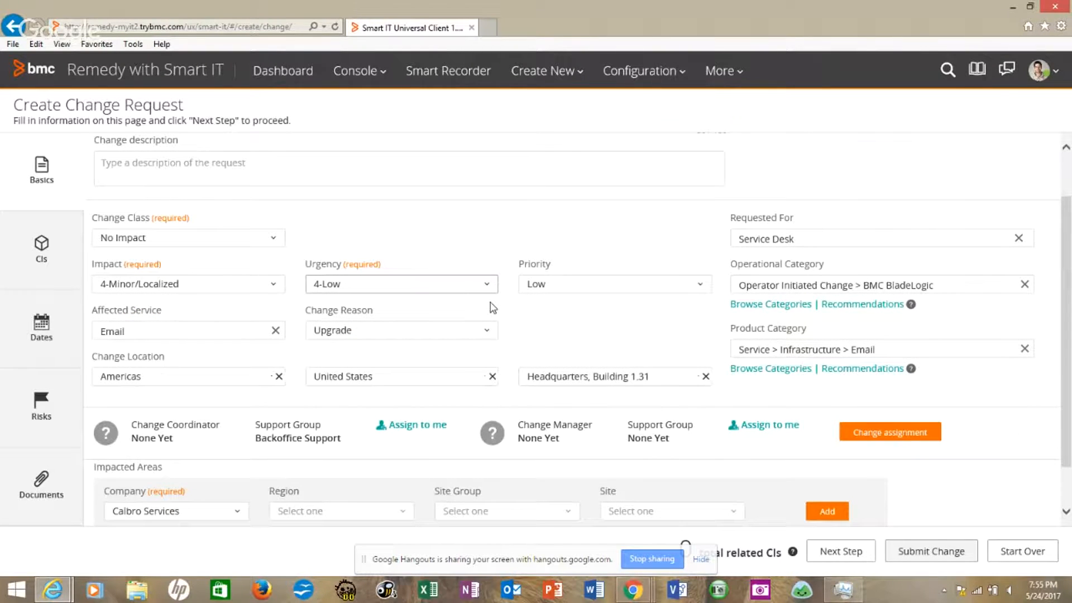
{"action": "scroll", "scroll_direction": "down", "scroll_amount": 3}
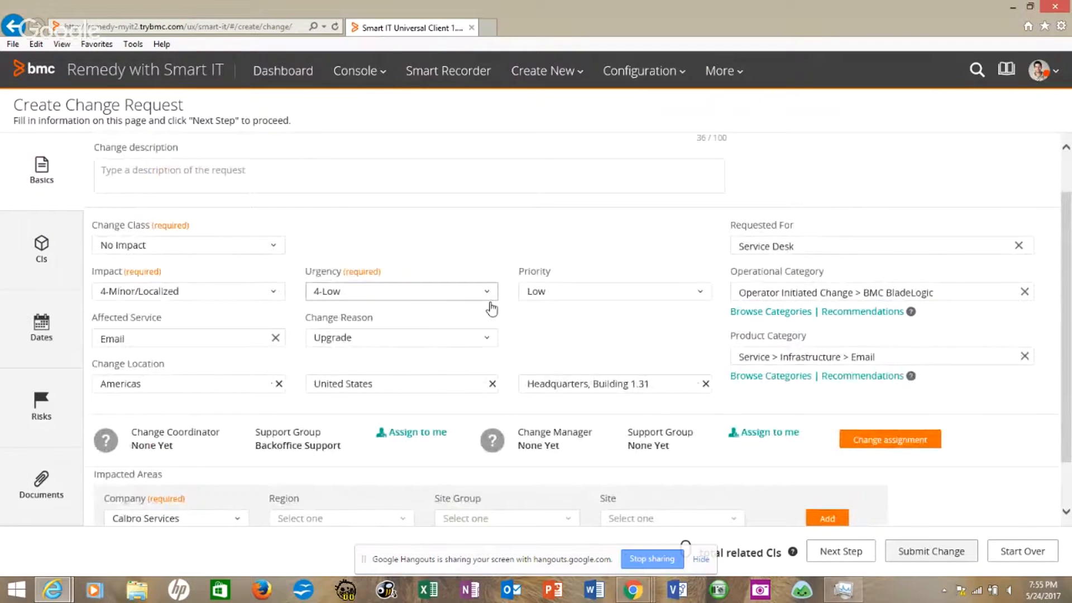
{"action": "scroll", "scroll_direction": "down", "scroll_amount": 3}
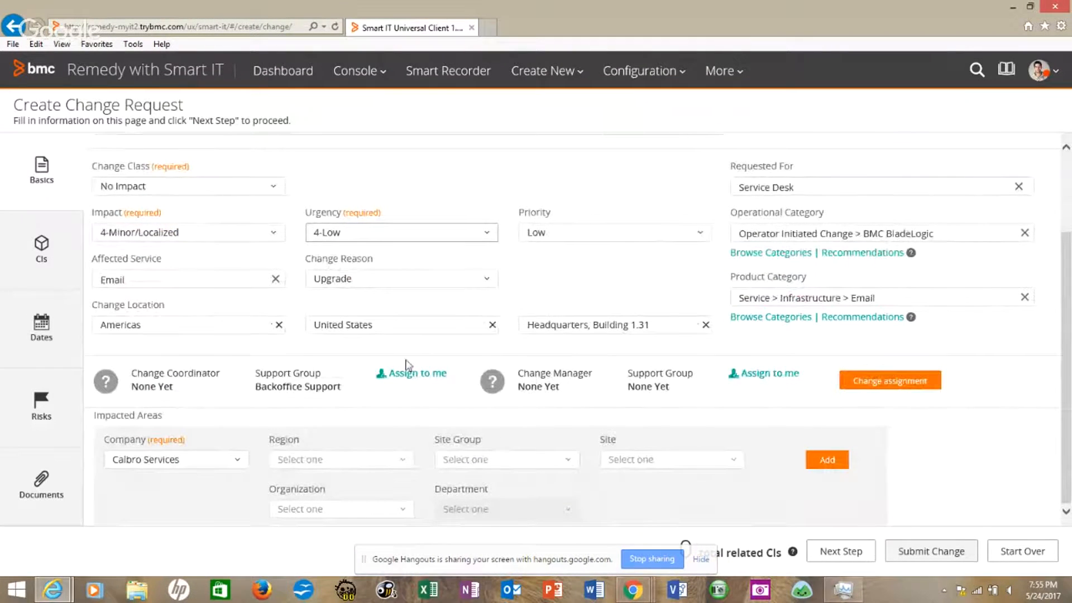
{"action": "mouse_move", "coordinate": [419, 373]}
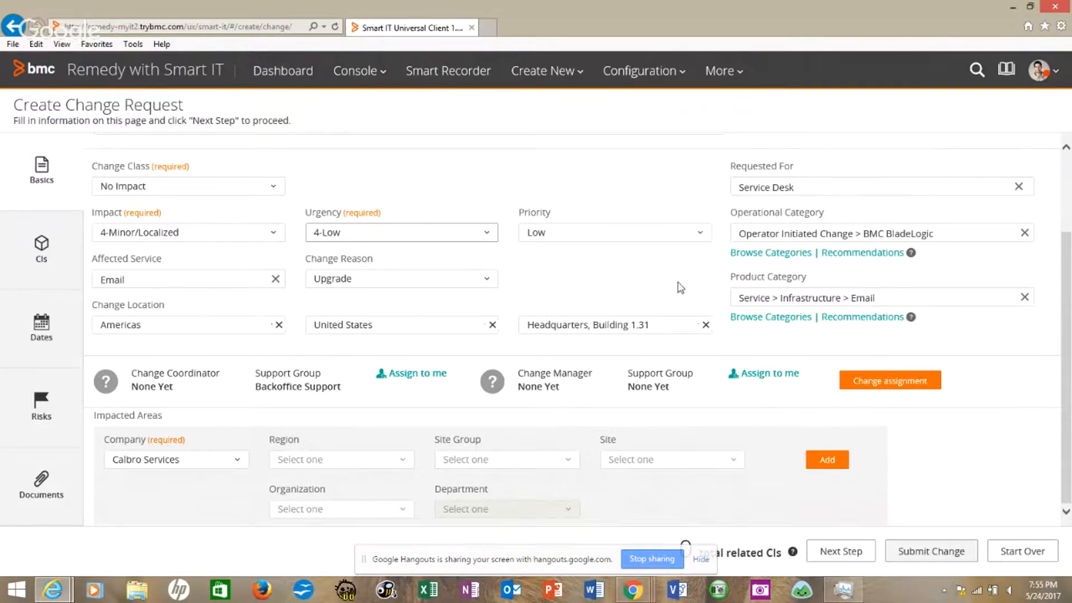
{"action": "mouse_move", "coordinate": [691, 303]}
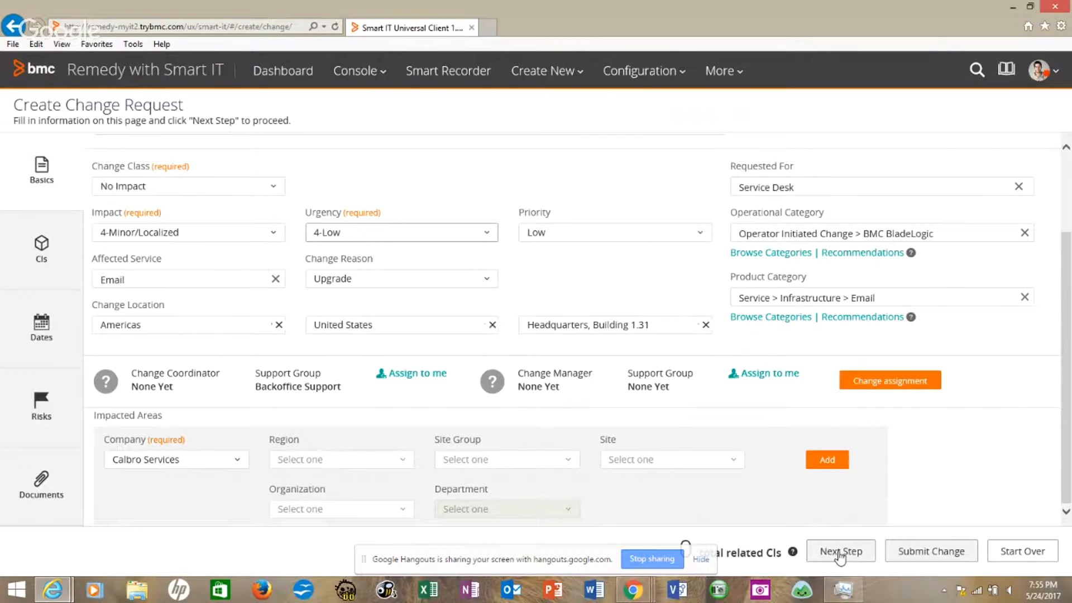
{"action": "mouse_move", "coordinate": [880, 539]}
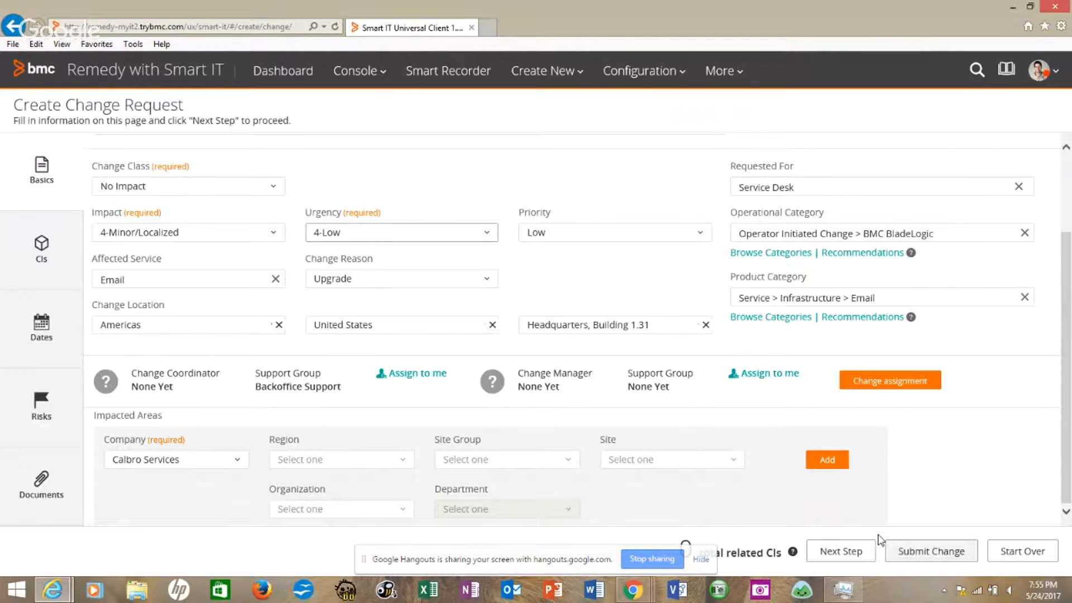
On the CIs step, search configuration items for %Blade%, returning 457 CIs
{"action": "left_click", "coordinate": [40, 251]}
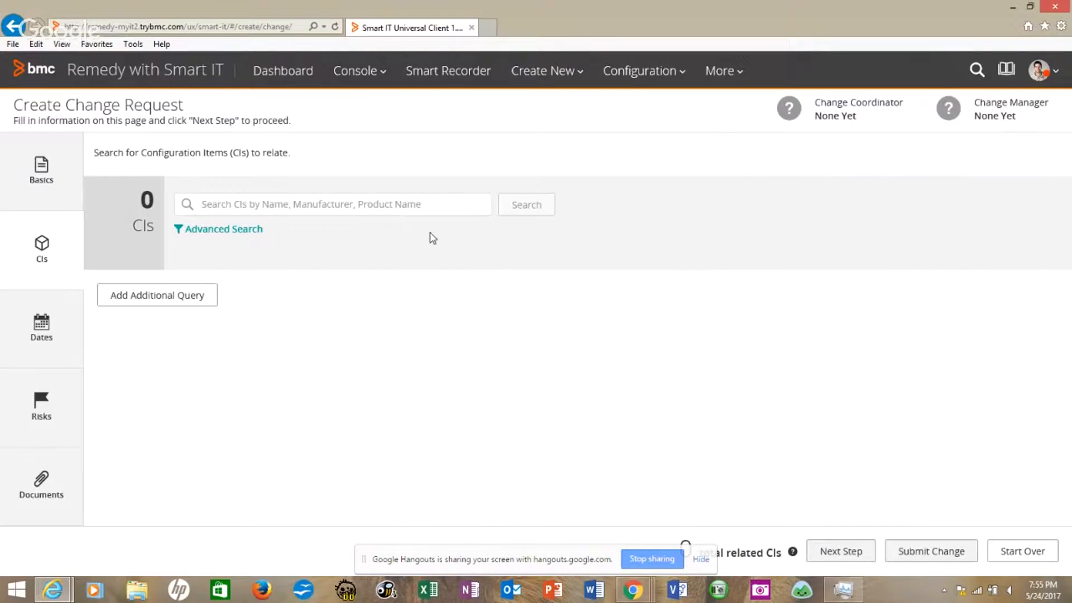
{"action": "left_click", "coordinate": [331, 203]}
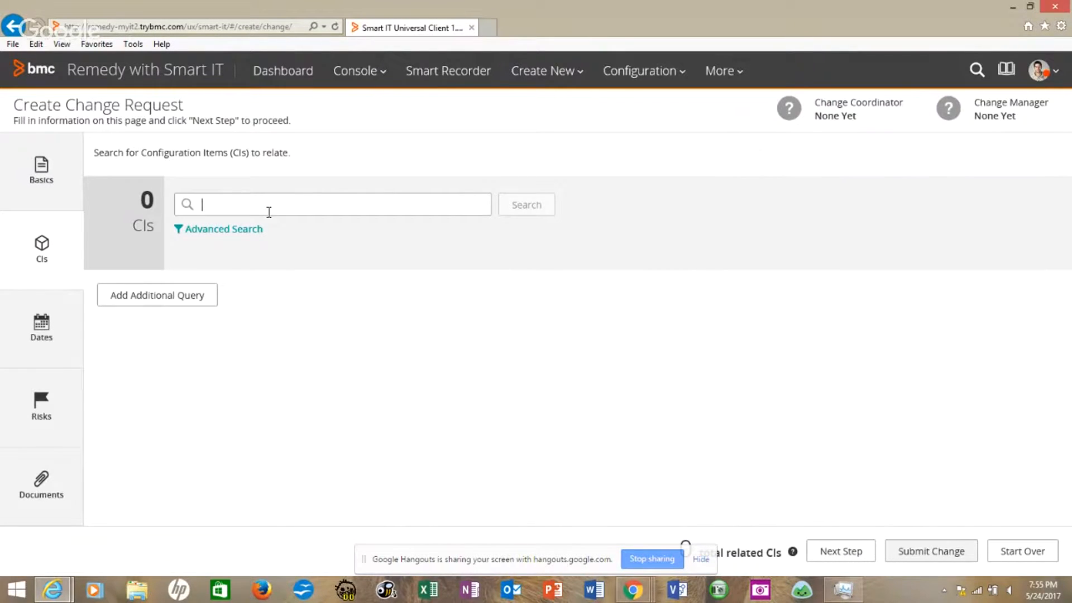
{"action": "mouse_move", "coordinate": [152, 218]}
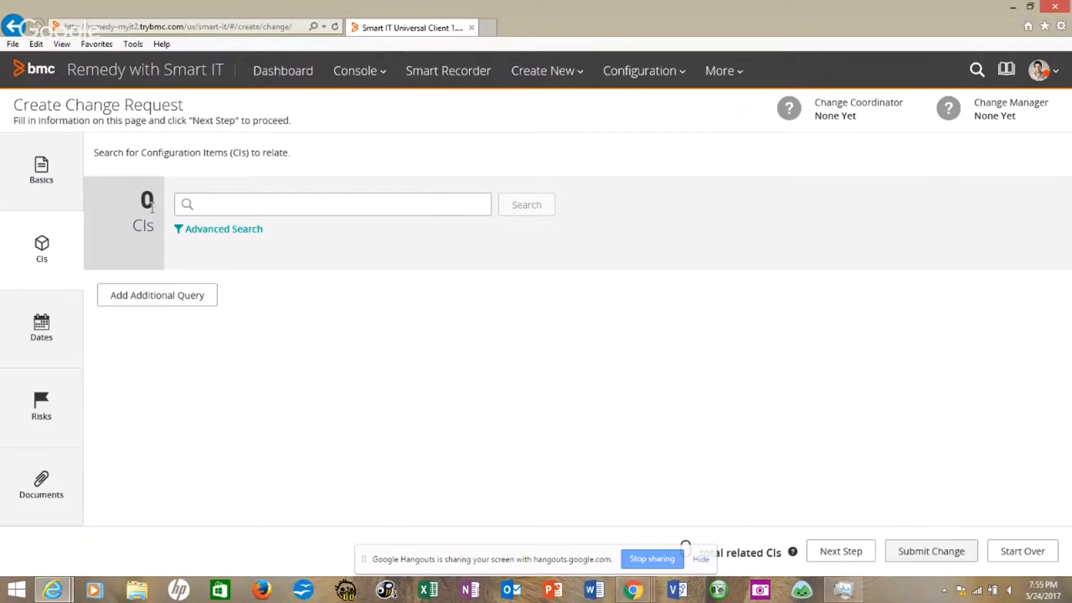
{"action": "type", "text": "%"}
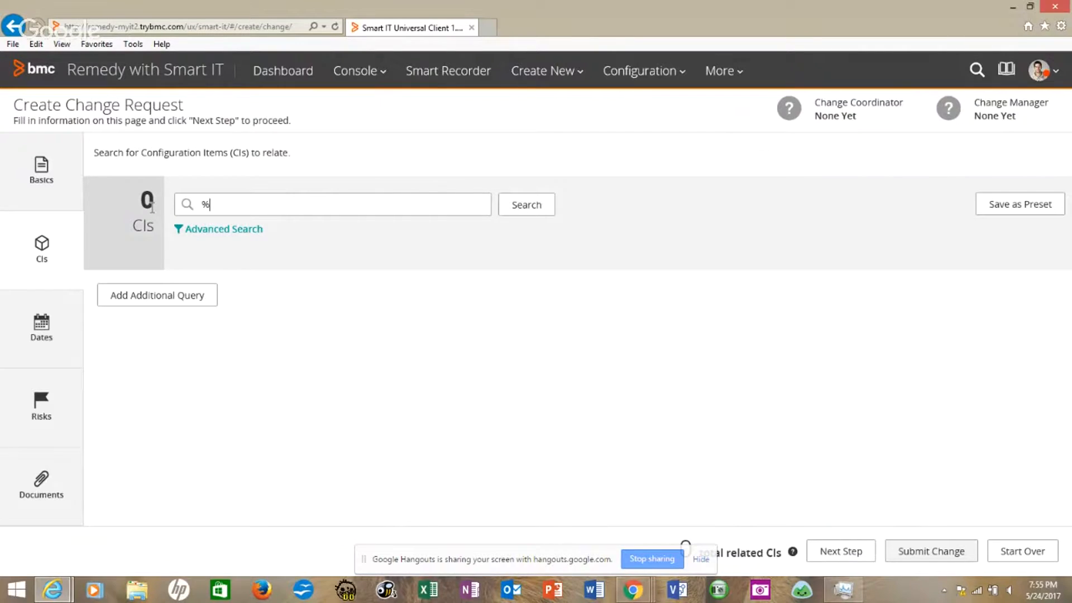
{"action": "type", "text": "Blade%"}
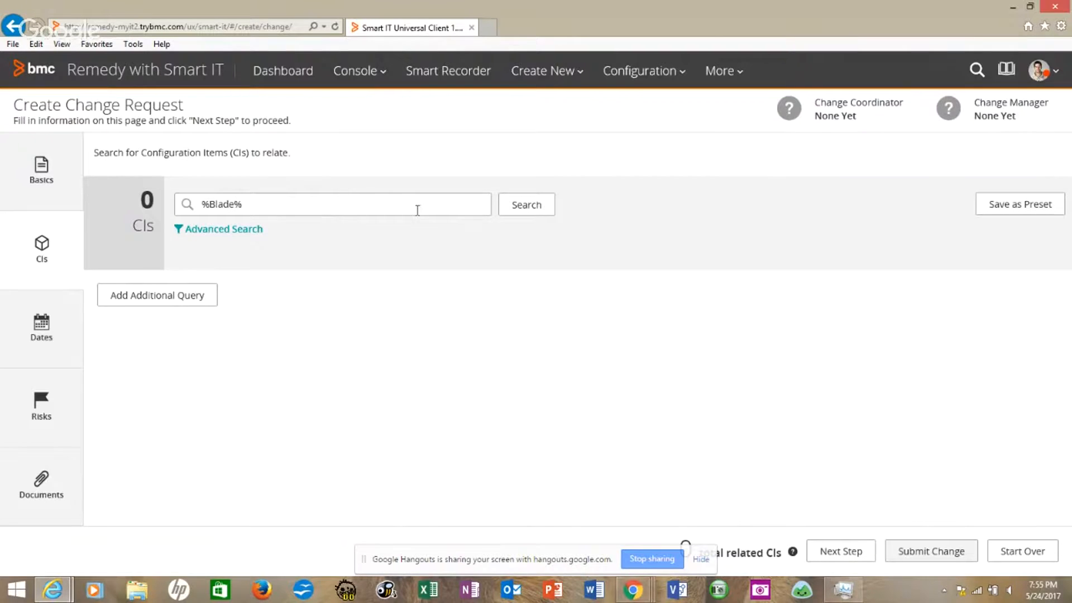
{"action": "left_click", "coordinate": [526, 203]}
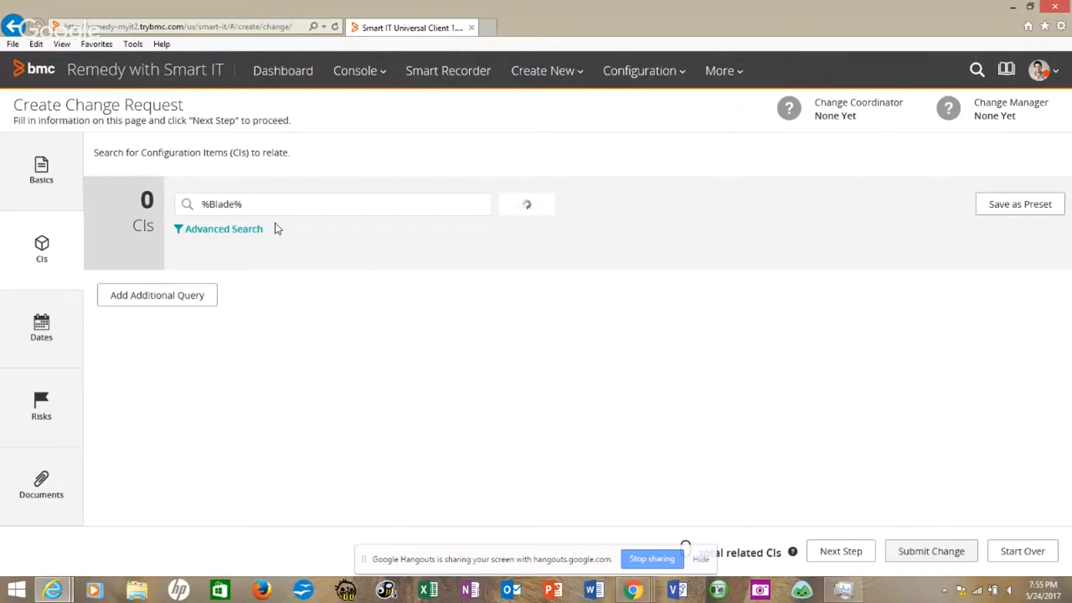
{"action": "left_click", "coordinate": [526, 204]}
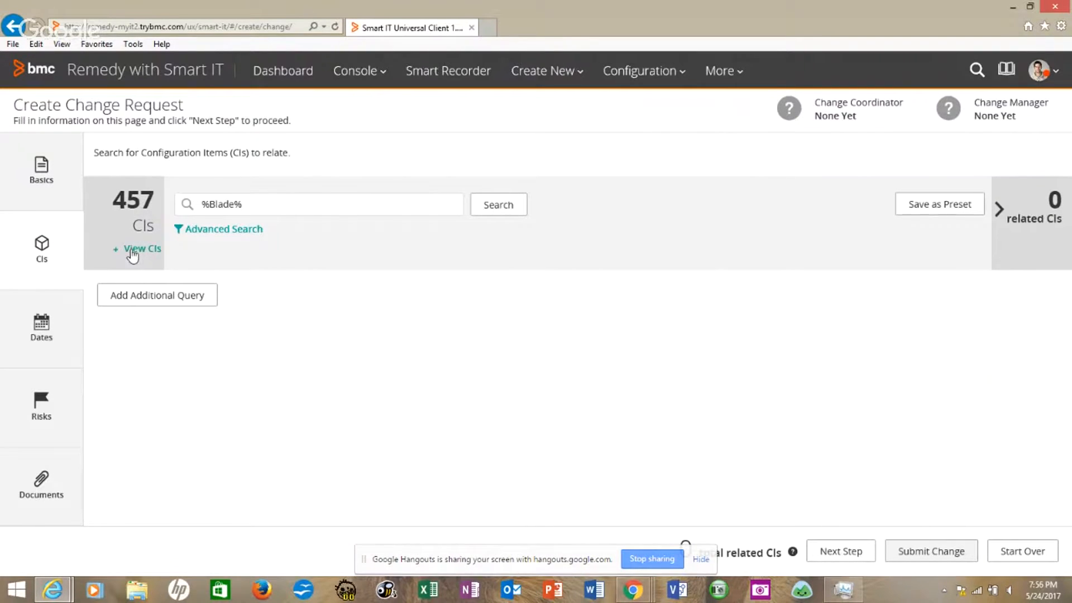
Relate the first BladeLogic CI from the results to the change as Repairs
{"action": "left_click", "coordinate": [141, 248]}
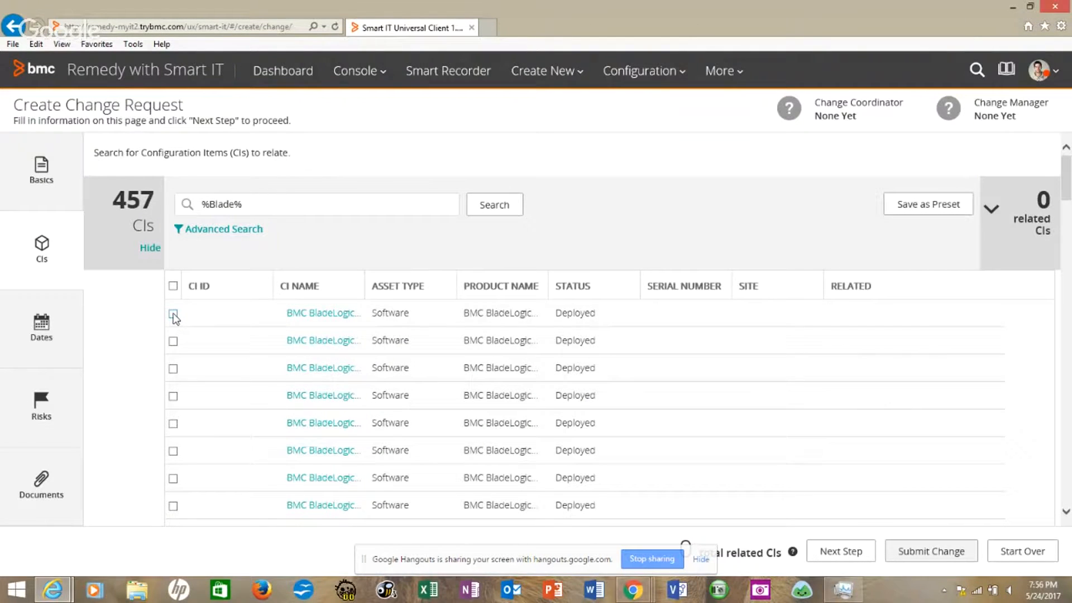
{"action": "left_click", "coordinate": [173, 313]}
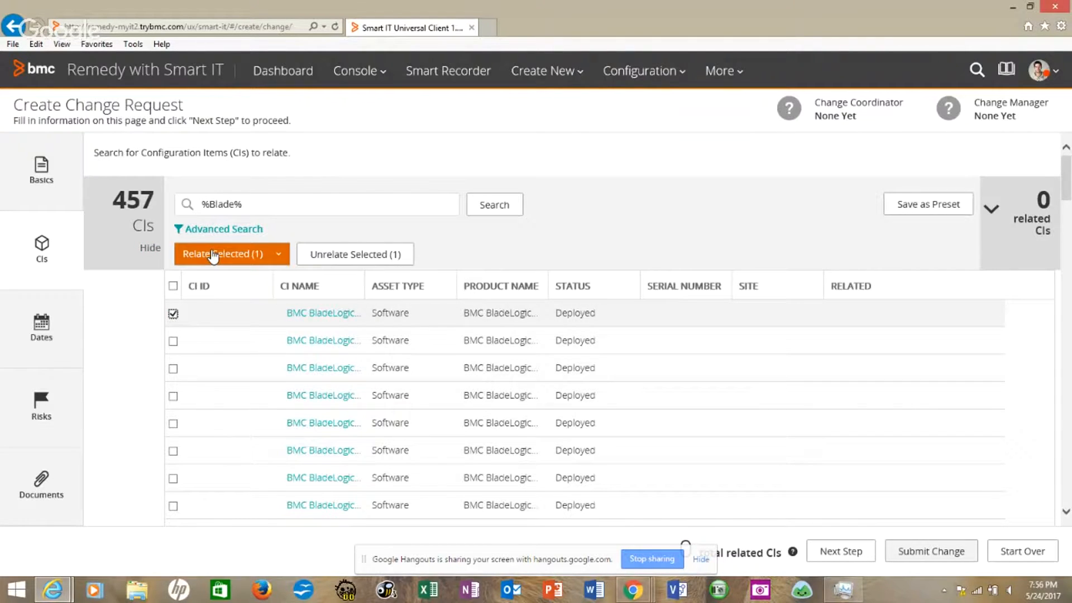
{"action": "left_click", "coordinate": [225, 253]}
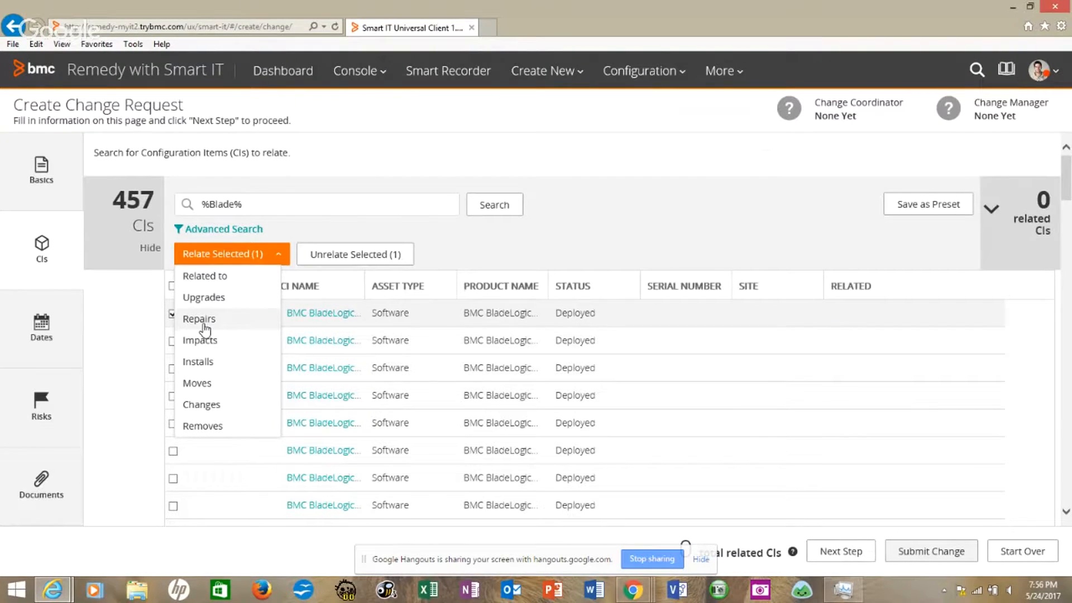
{"action": "left_click", "coordinate": [199, 318]}
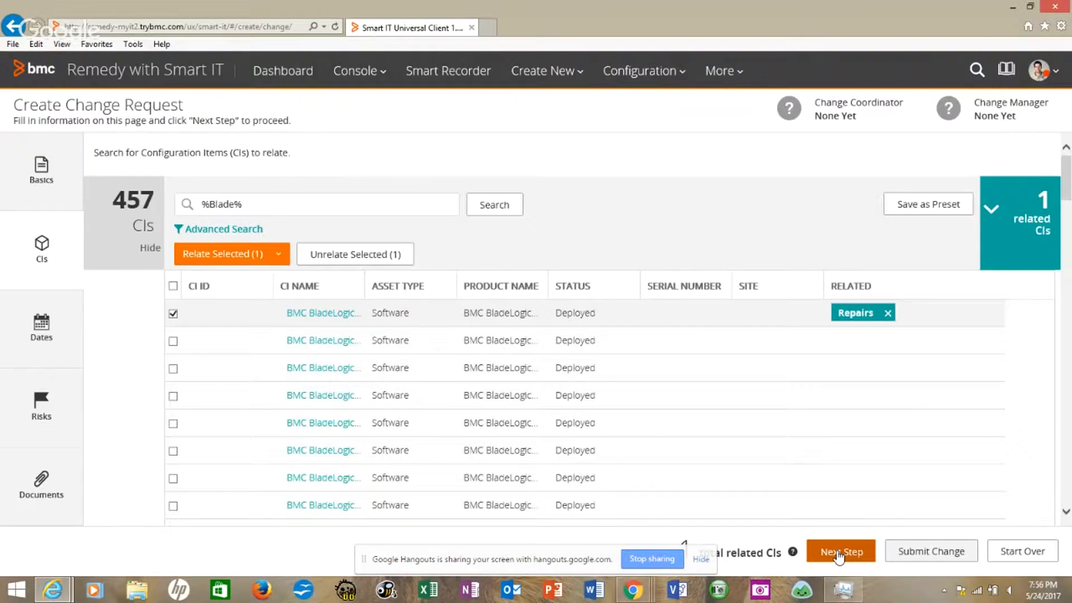
Schedule the change from May 31 to June 1, 2017, flagging 2 CI collisions
{"action": "left_click", "coordinate": [840, 551]}
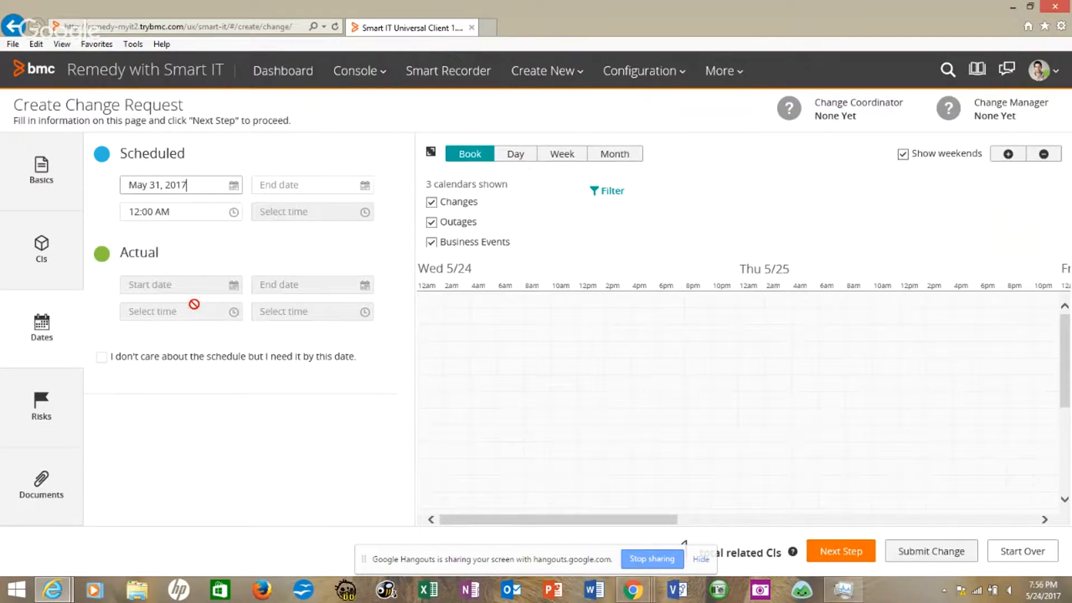
{"action": "left_click", "coordinate": [311, 185]}
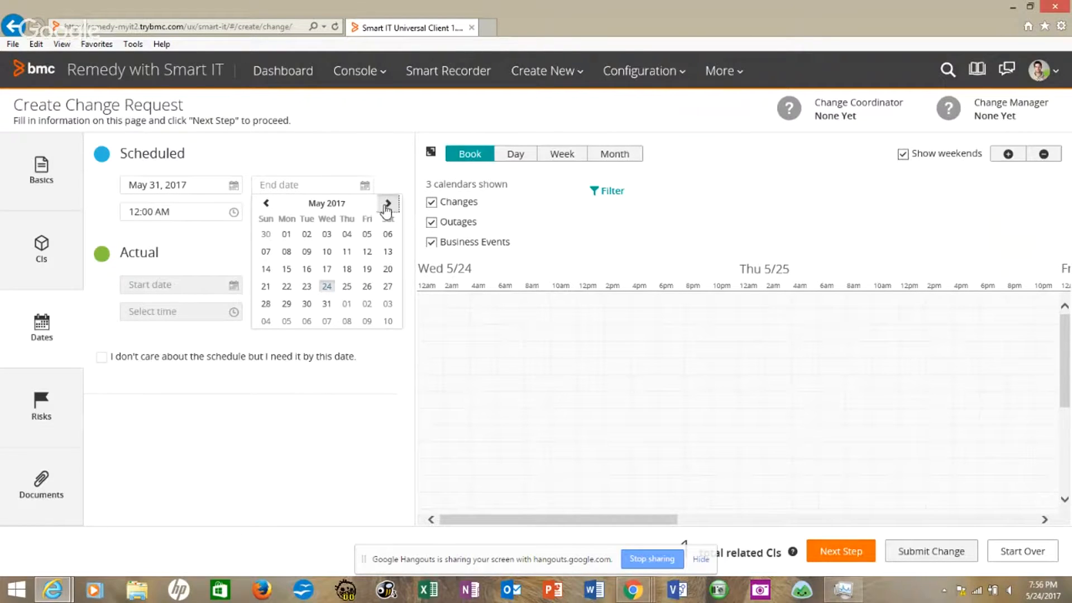
{"action": "left_click", "coordinate": [388, 203]}
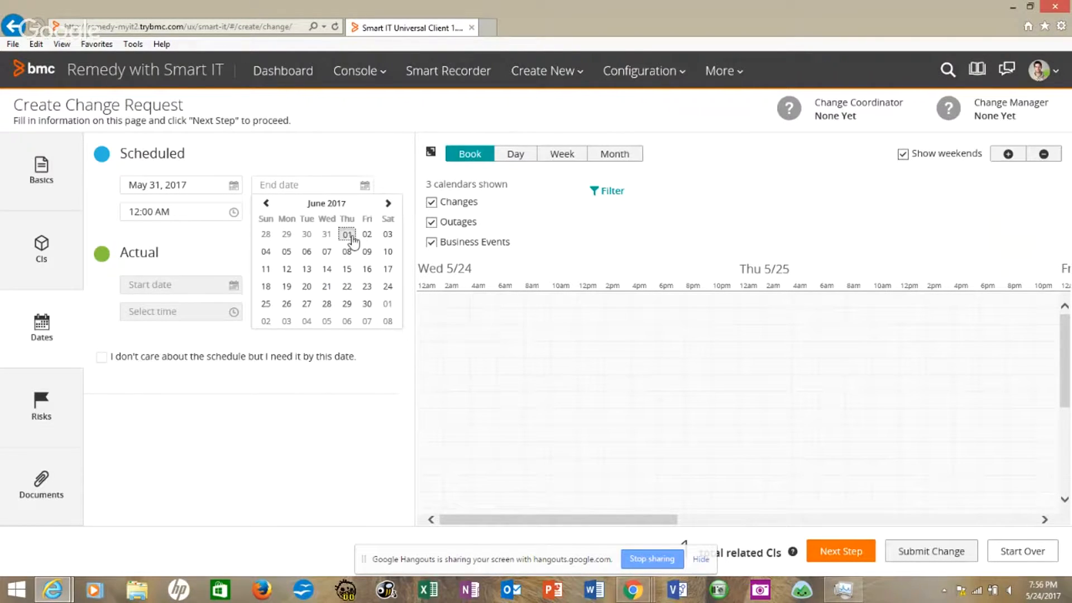
{"action": "left_click", "coordinate": [346, 233]}
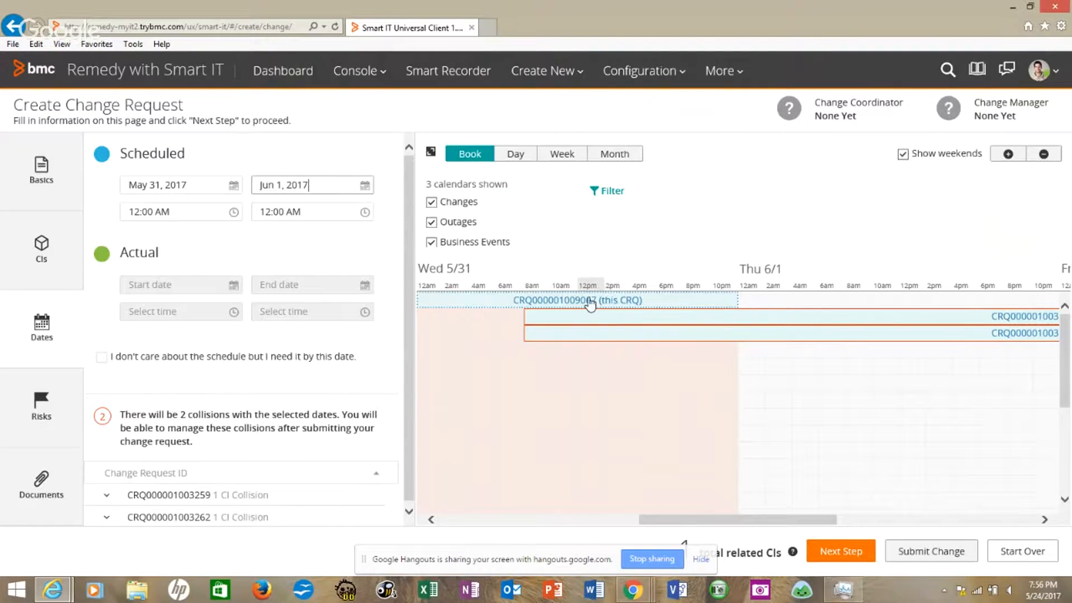
{"action": "mouse_move", "coordinate": [590, 302]}
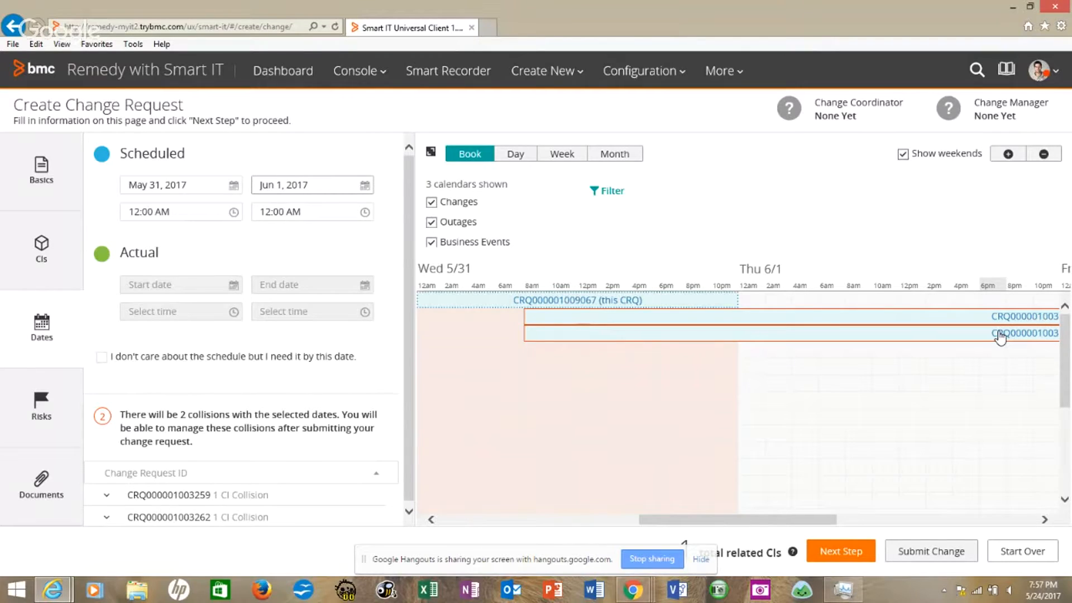
{"action": "left_click", "coordinate": [311, 184]}
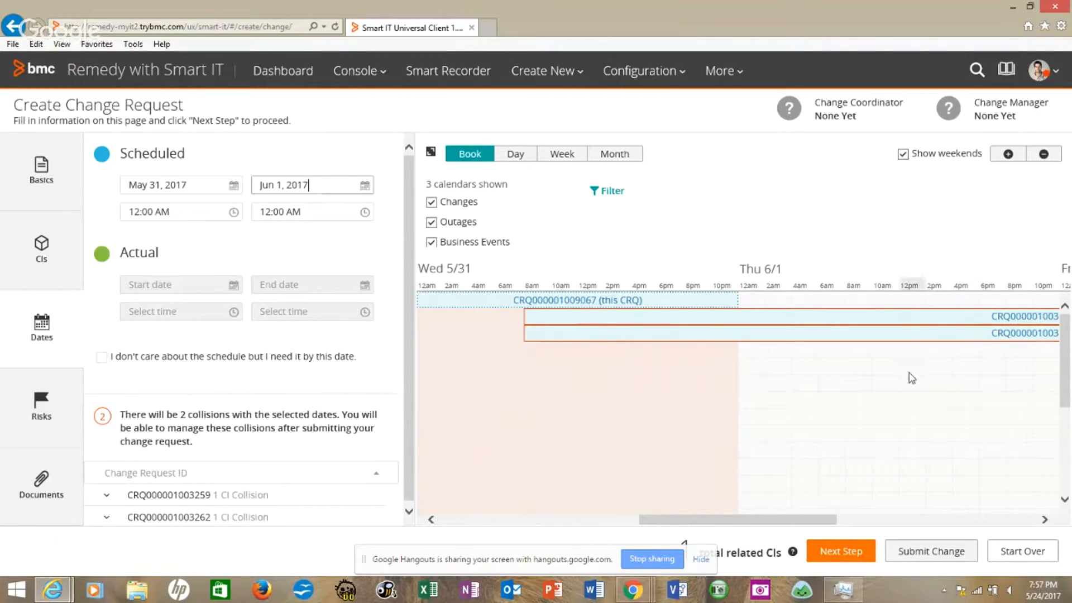
{"action": "mouse_move", "coordinate": [840, 551]}
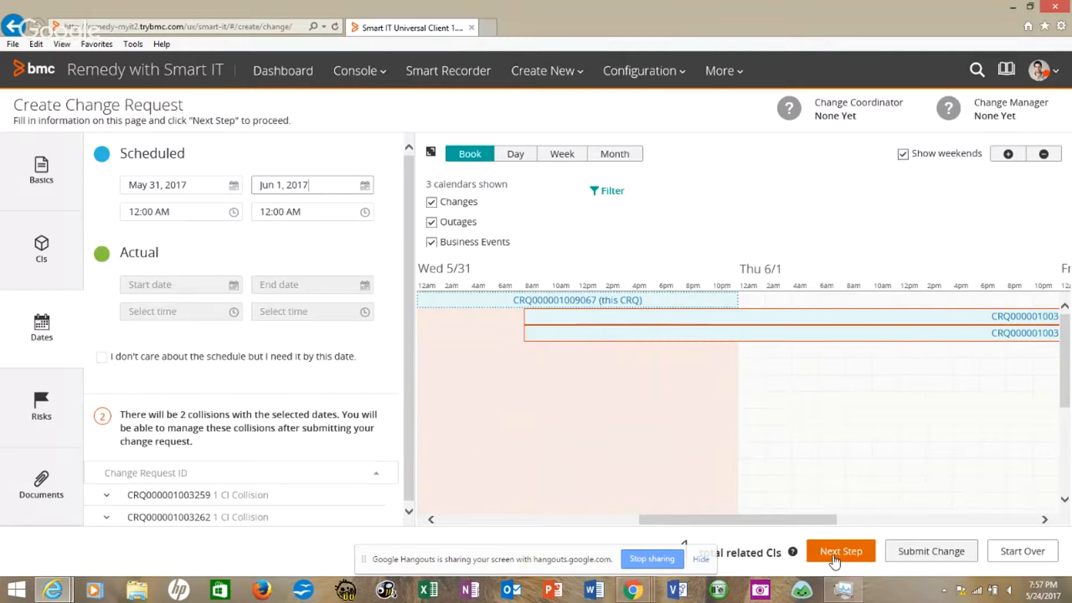
Add Business Justification as the planned document and continue to its entry form
{"action": "left_click", "coordinate": [41, 406]}
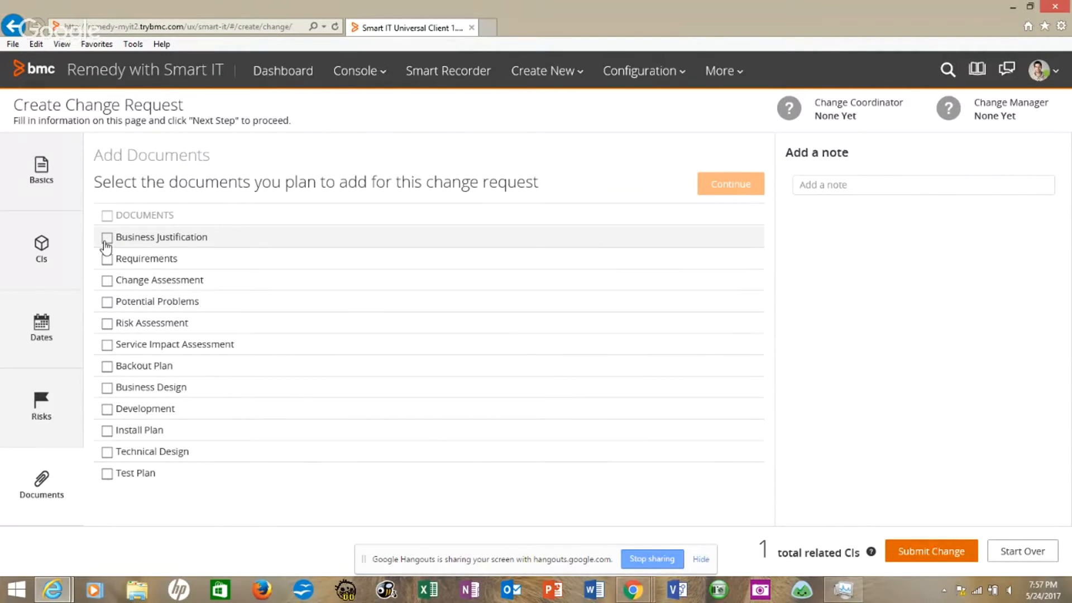
{"action": "left_click", "coordinate": [107, 236]}
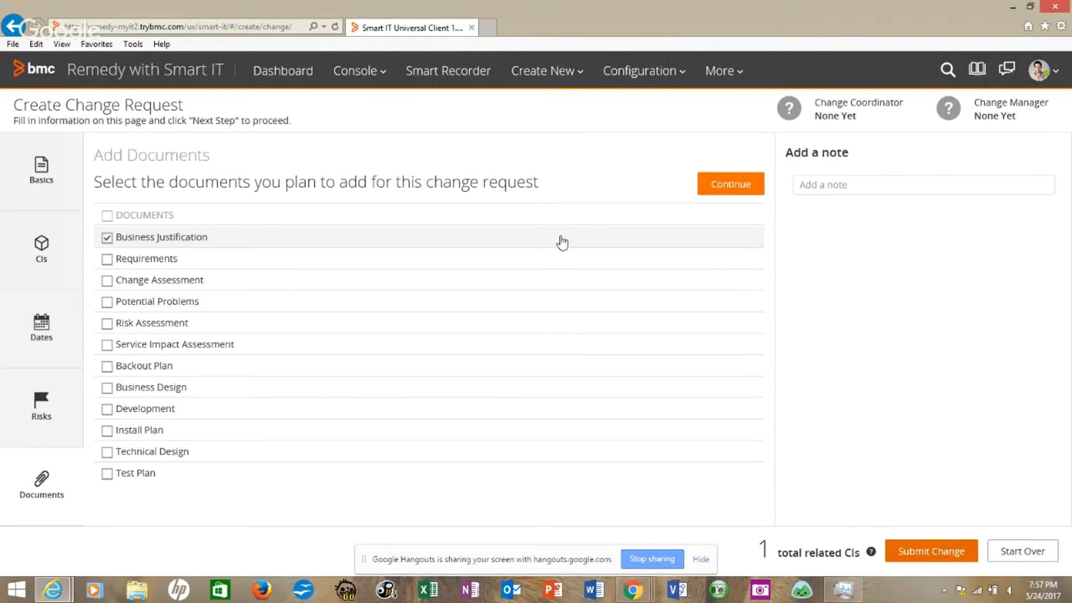
{"action": "left_click", "coordinate": [729, 183]}
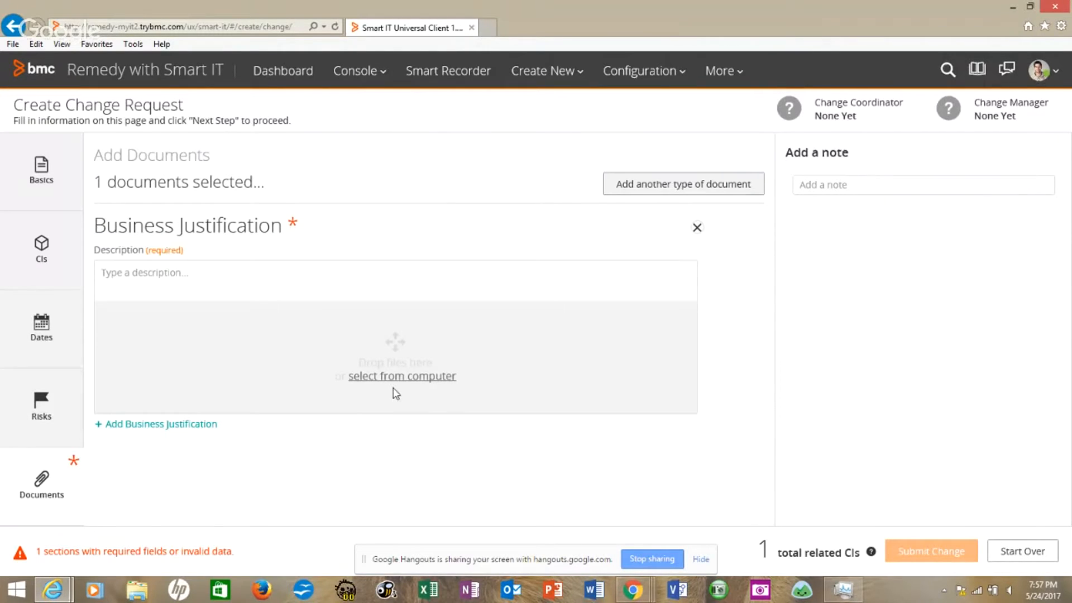
{"action": "mouse_move", "coordinate": [494, 440]}
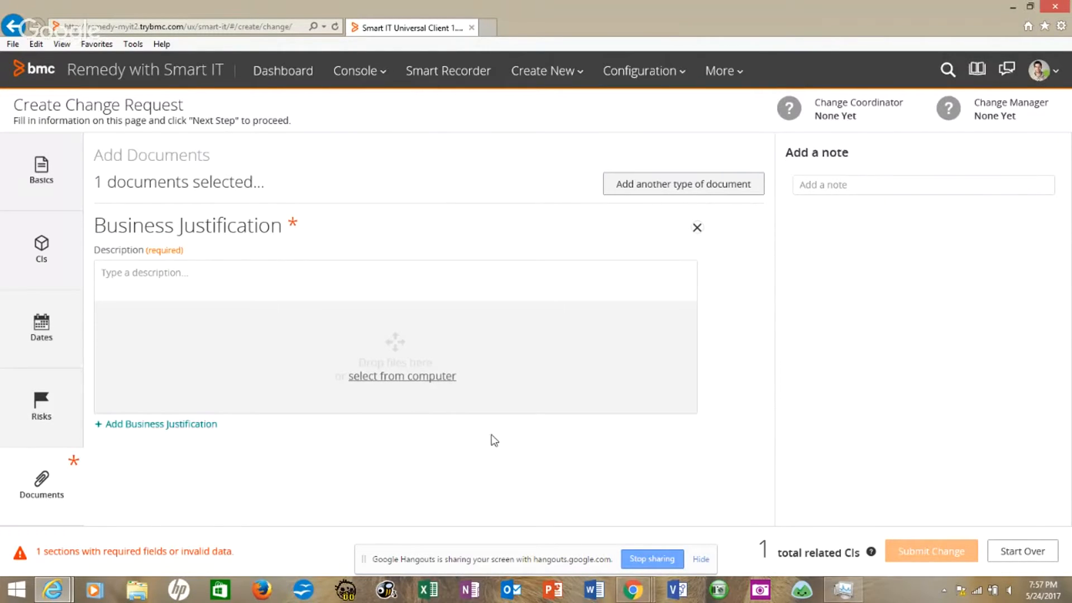
{"action": "mouse_move", "coordinate": [713, 244]}
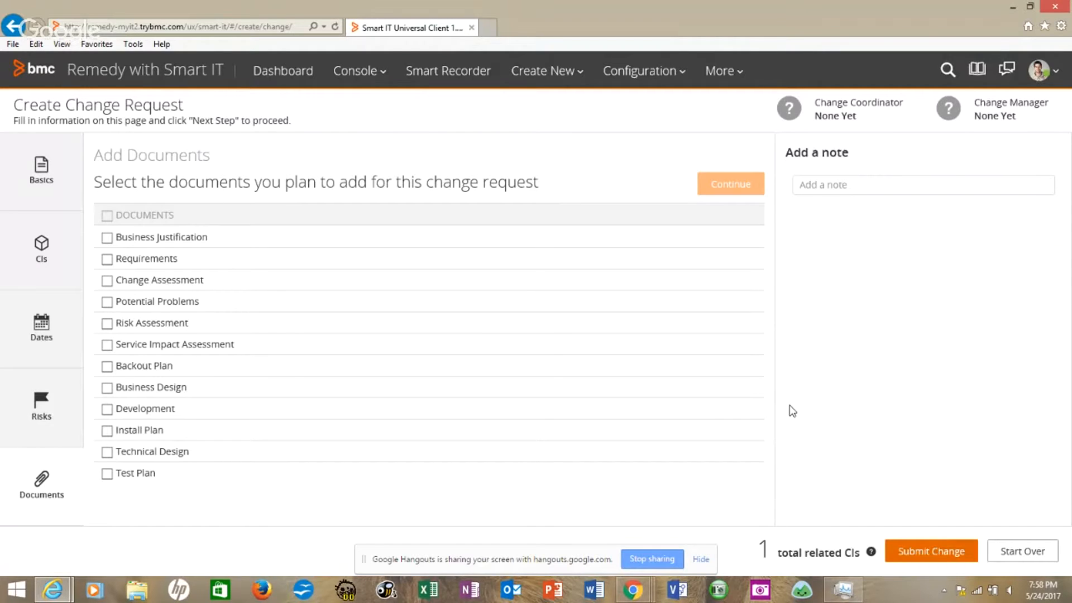
{"action": "mouse_move", "coordinate": [790, 412]}
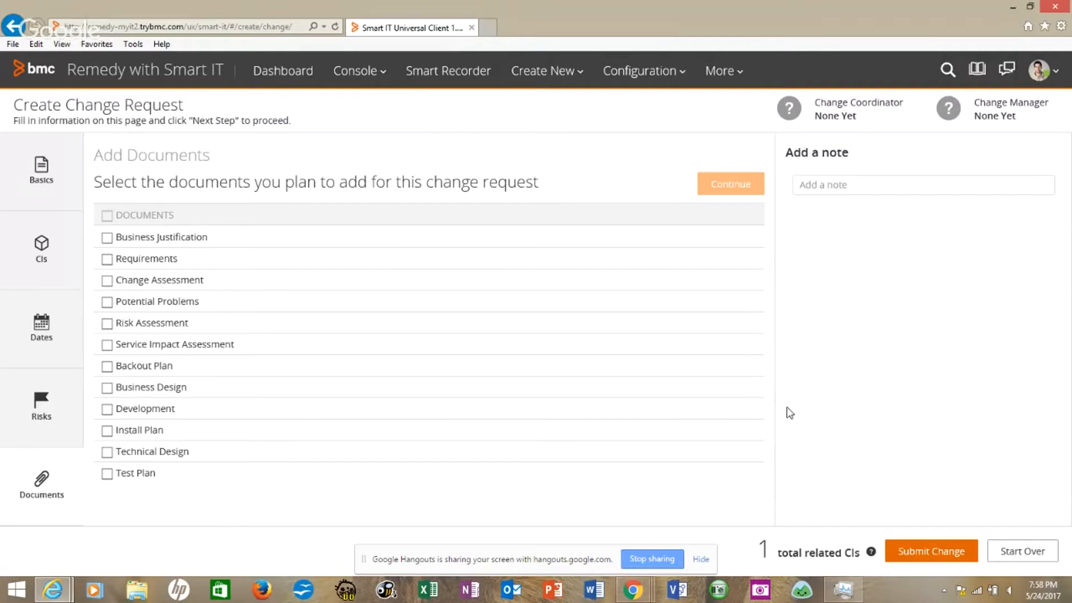
{"action": "mouse_move", "coordinate": [41, 171]}
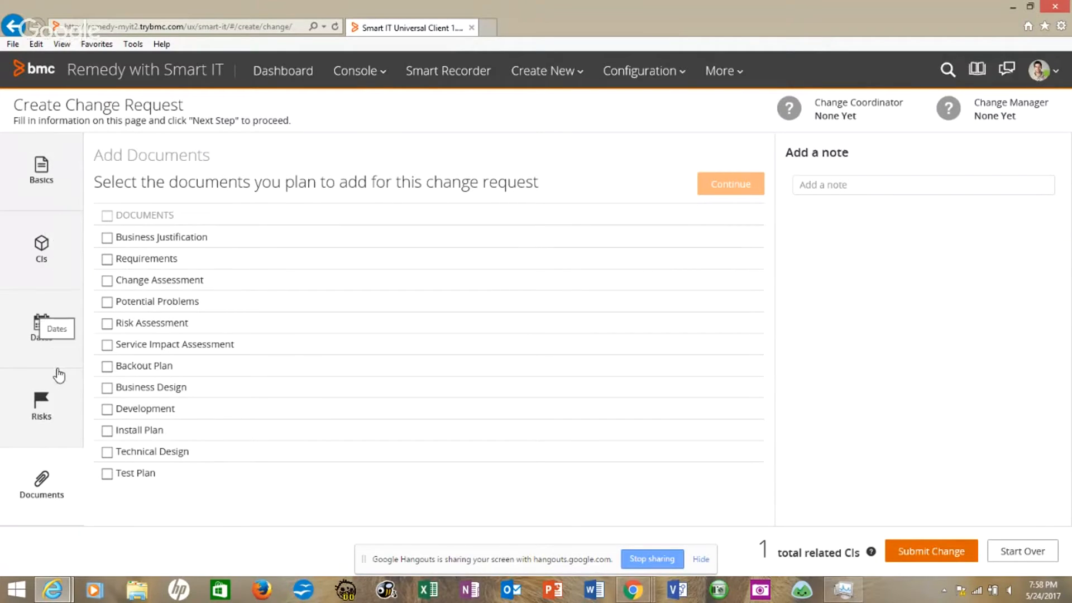
{"action": "mouse_move", "coordinate": [54, 457]}
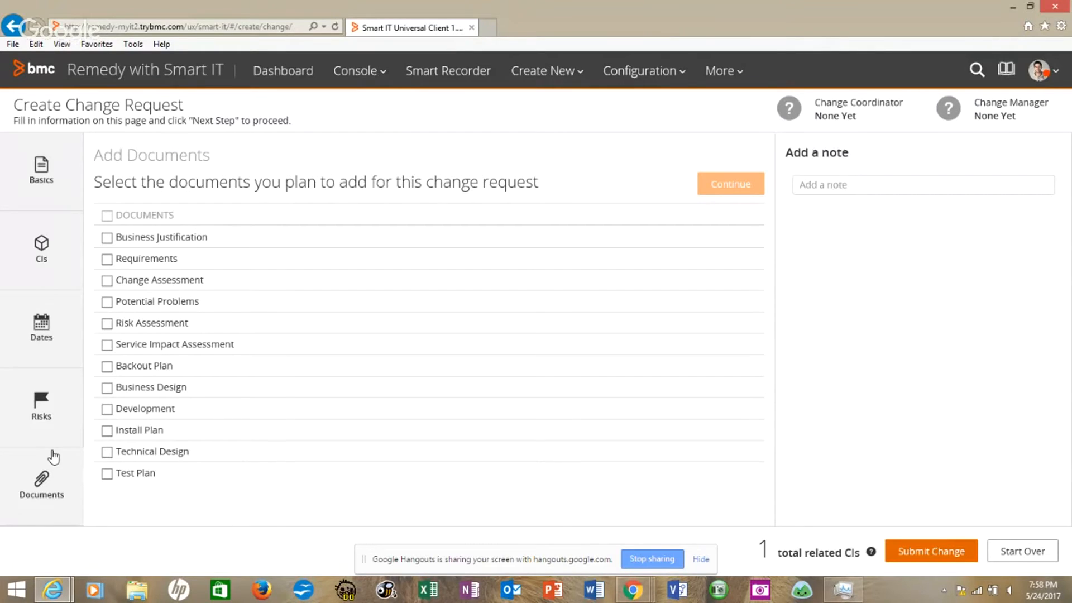
{"action": "mouse_move", "coordinate": [4, 483]}
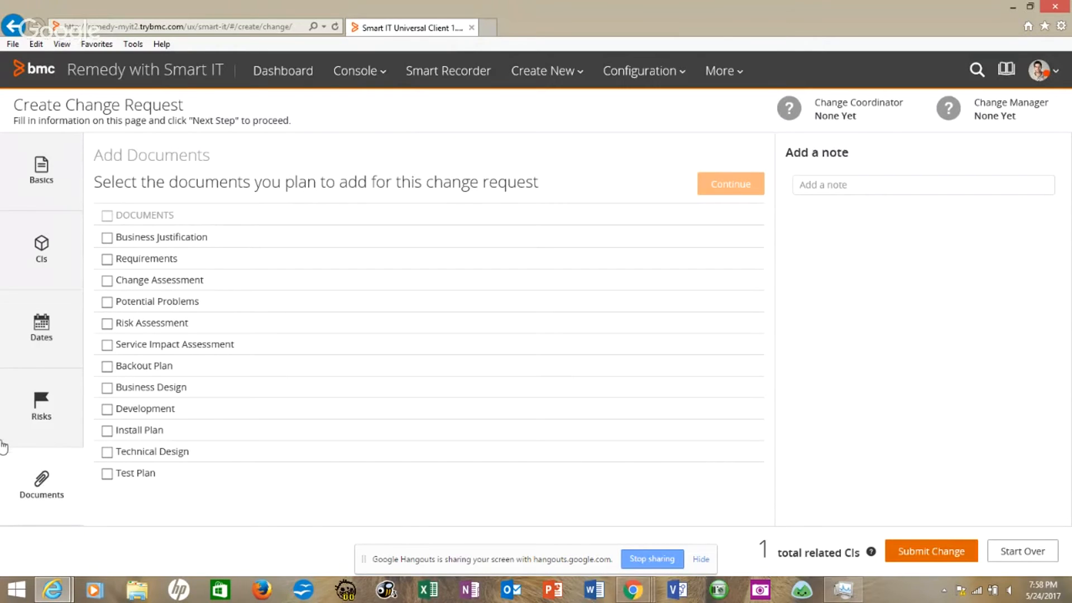
{"action": "mouse_move", "coordinate": [230, 522]}
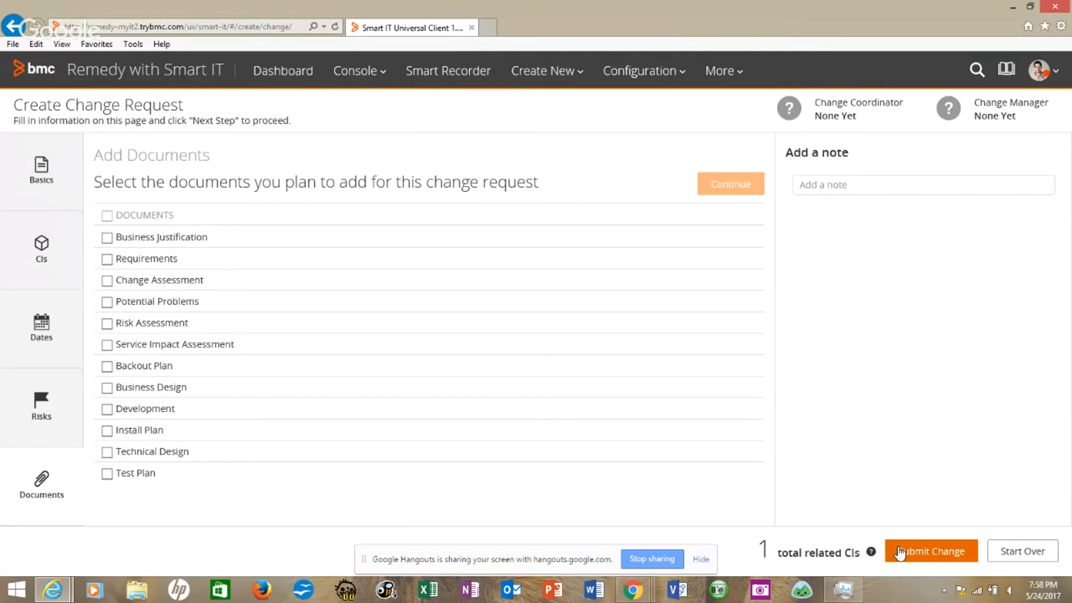
{"action": "mouse_move", "coordinate": [1028, 498]}
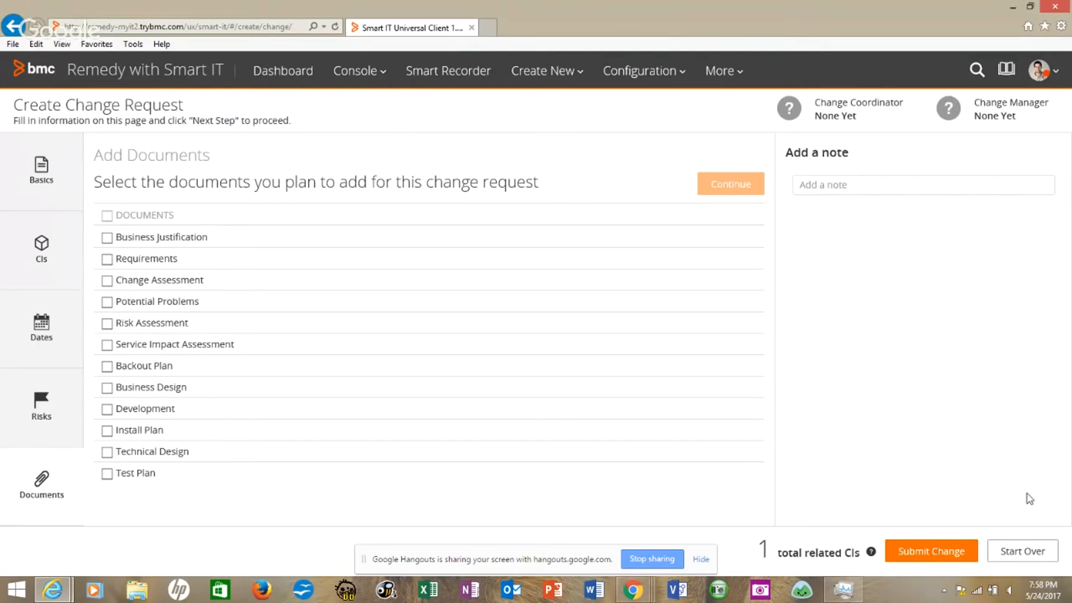